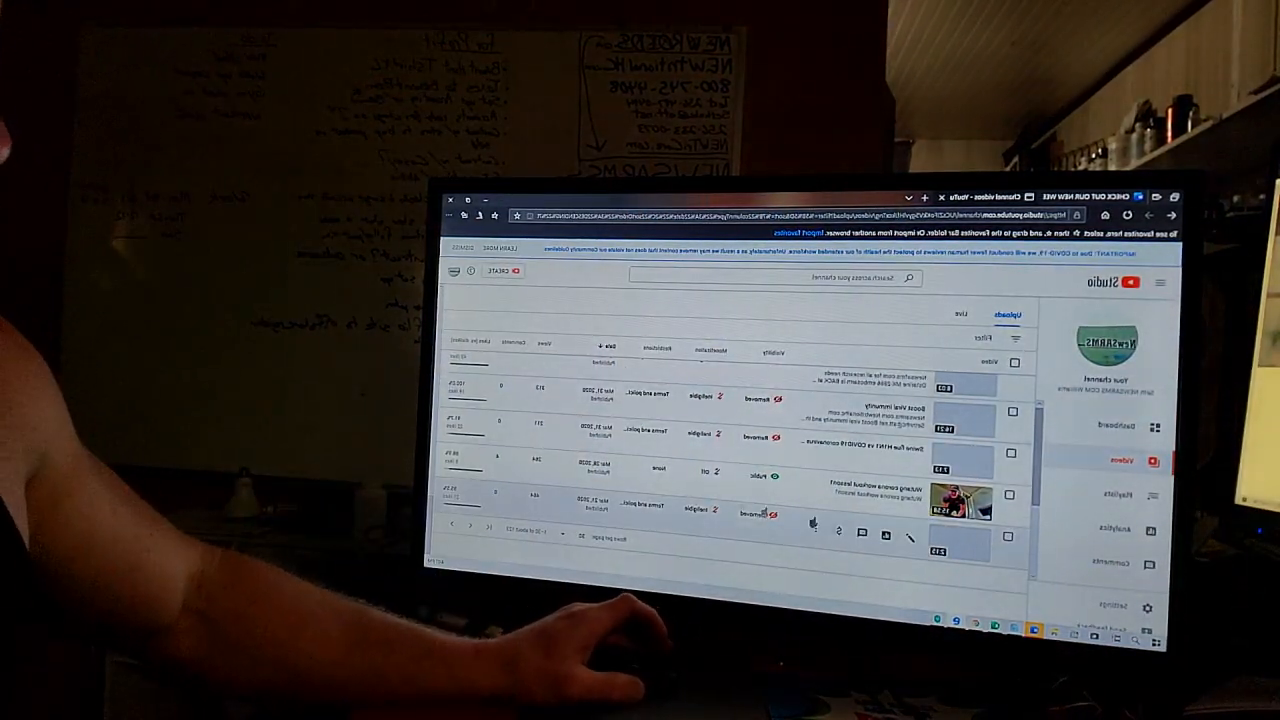
scroll(down, 3)
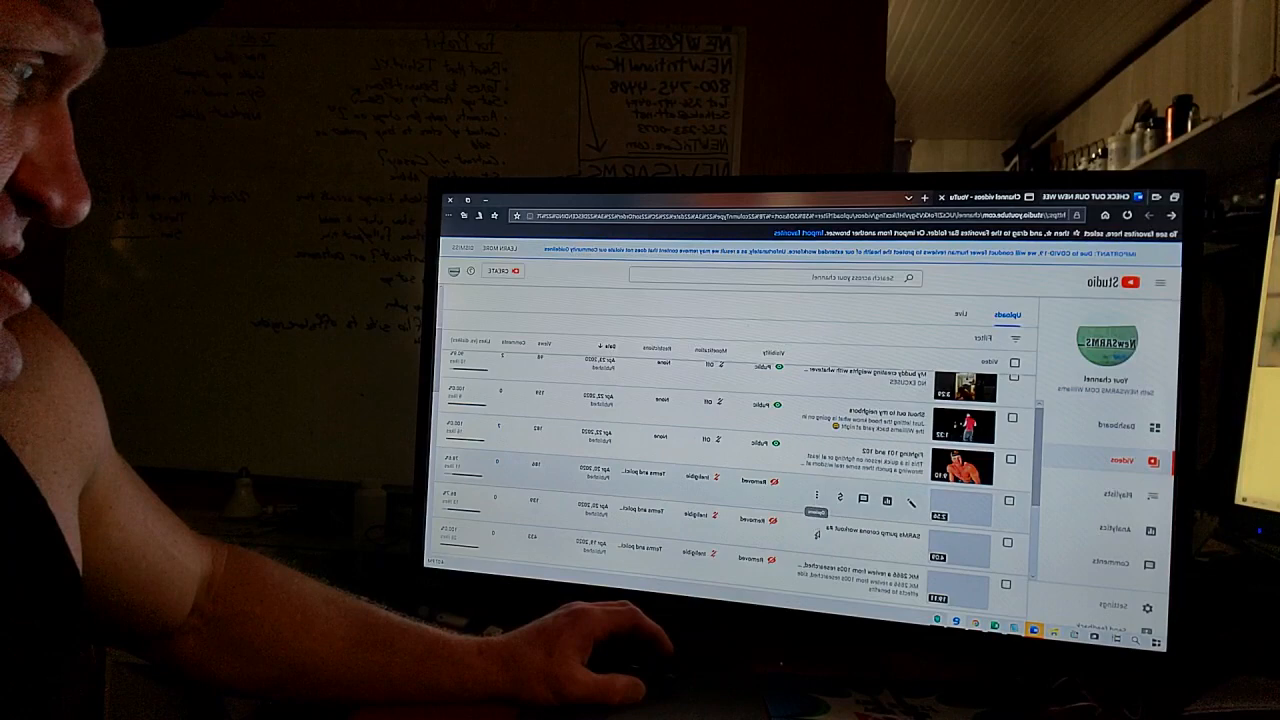
scroll(down, 3)
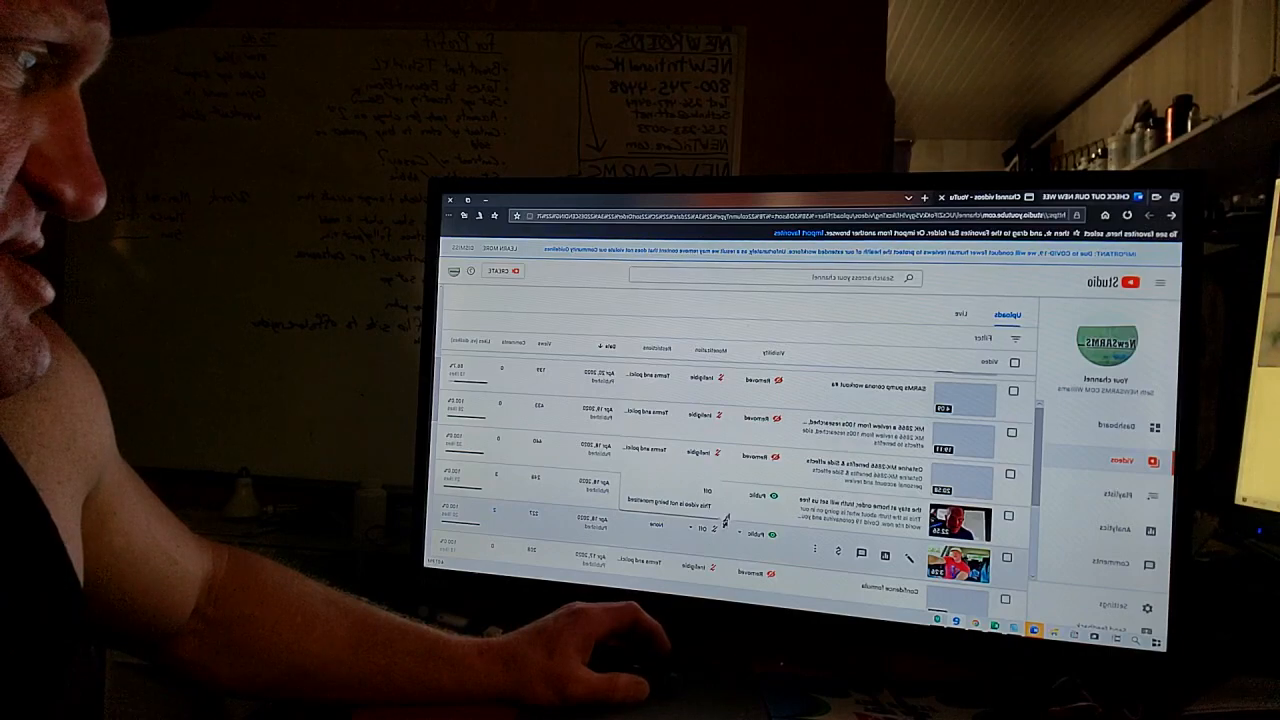
scroll(down, 3)
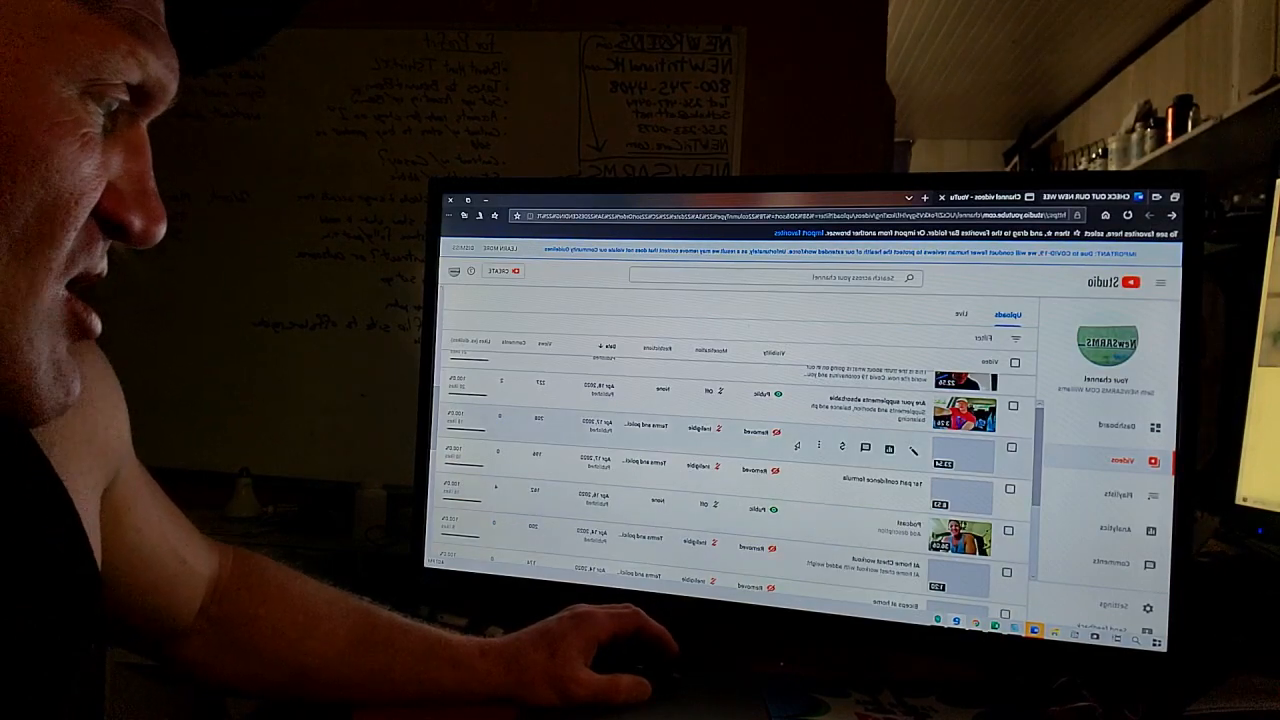
scroll(down, 3)
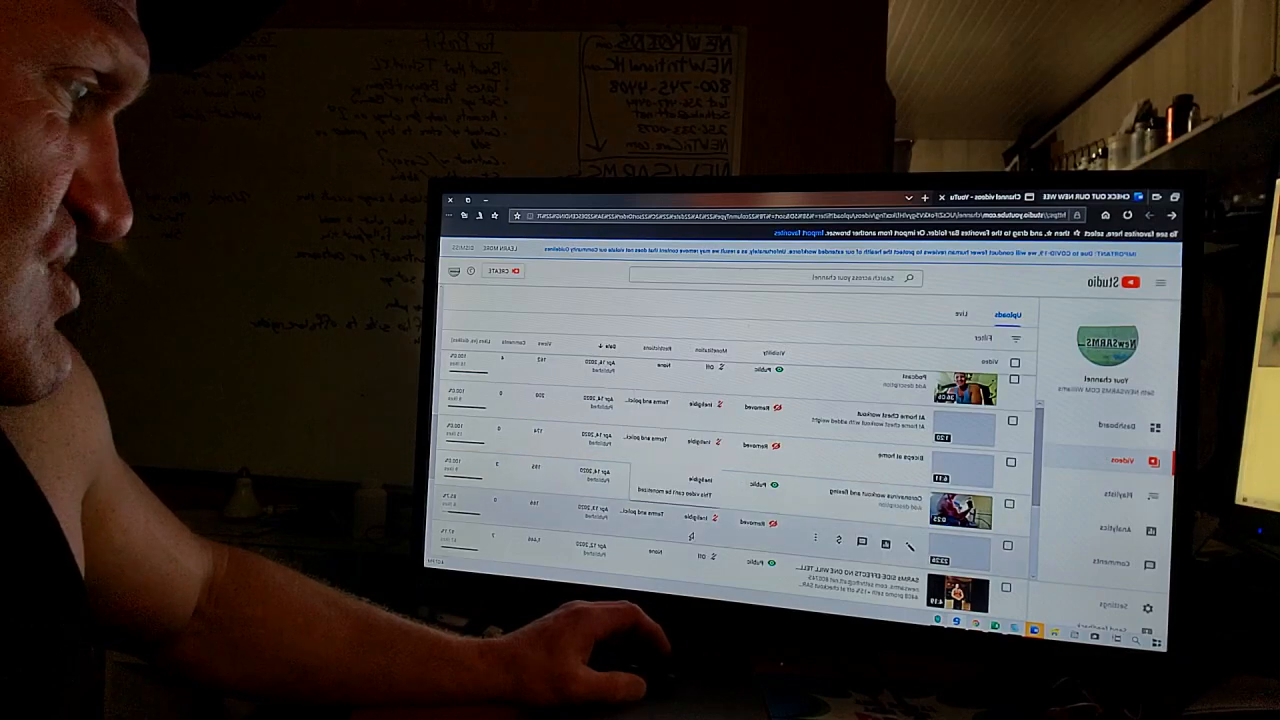
scroll(down, 3)
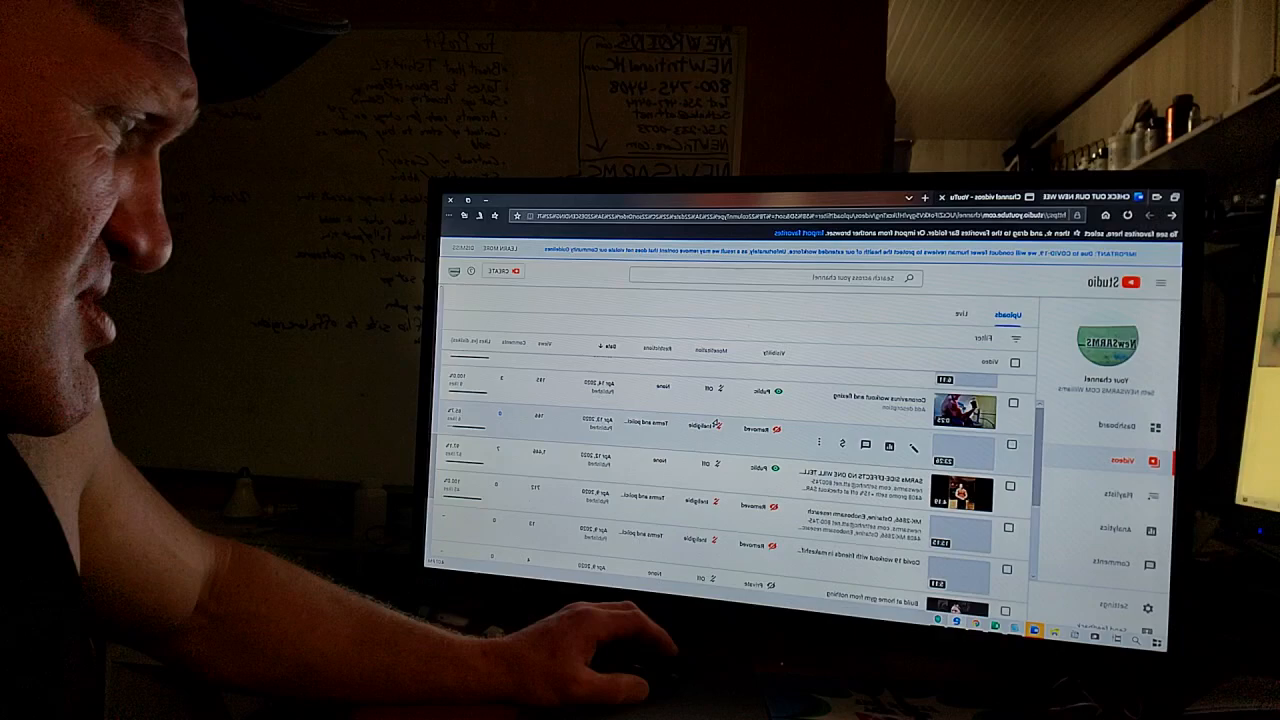
scroll(down, 3)
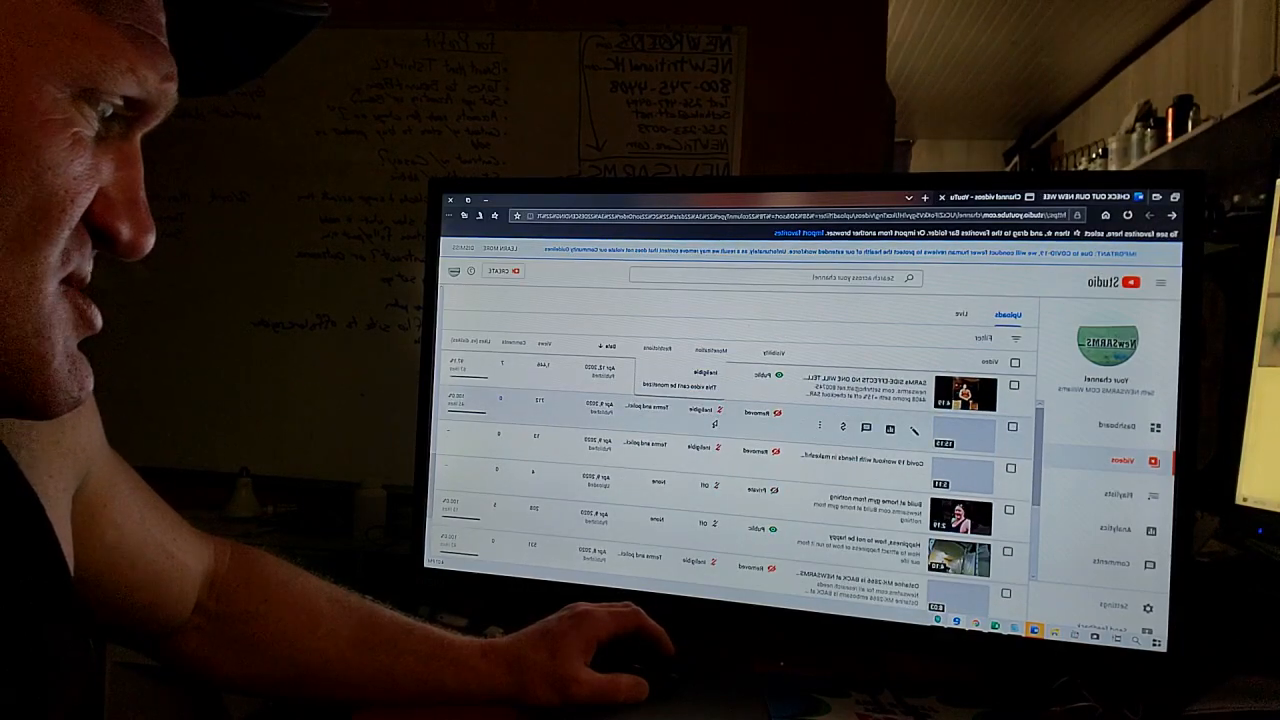
scroll(down, 3)
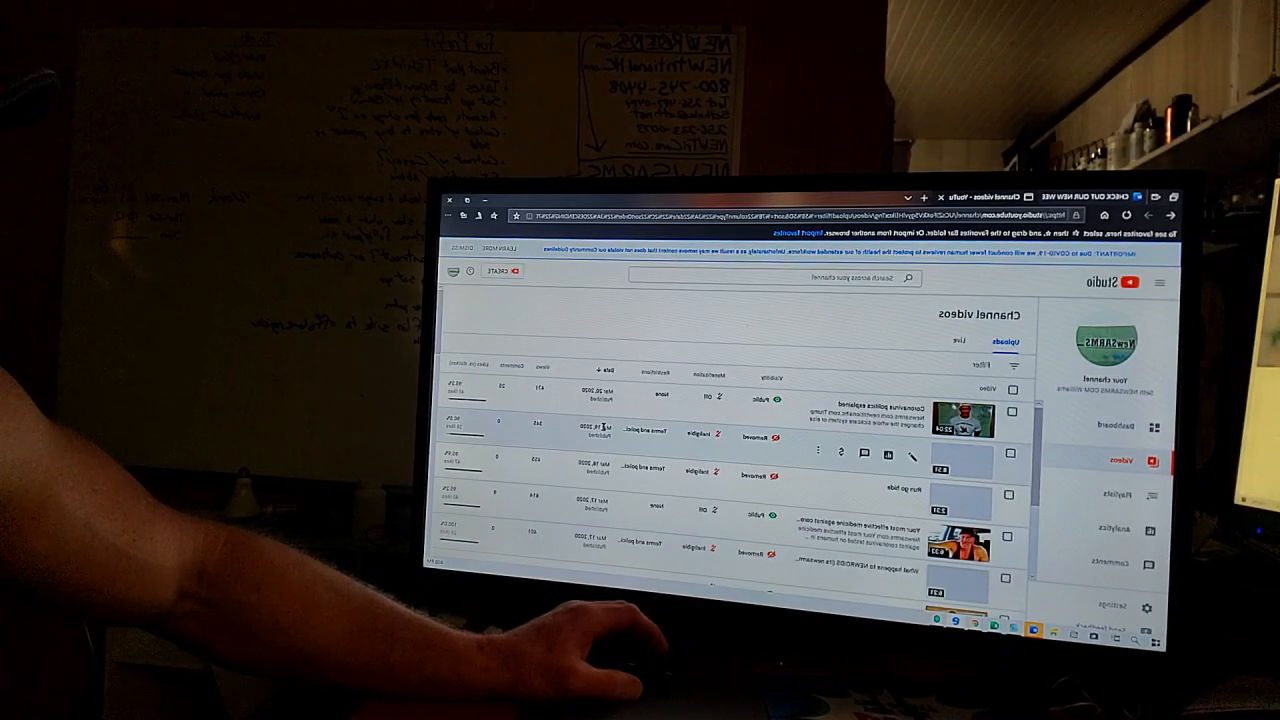
scroll(down, 3)
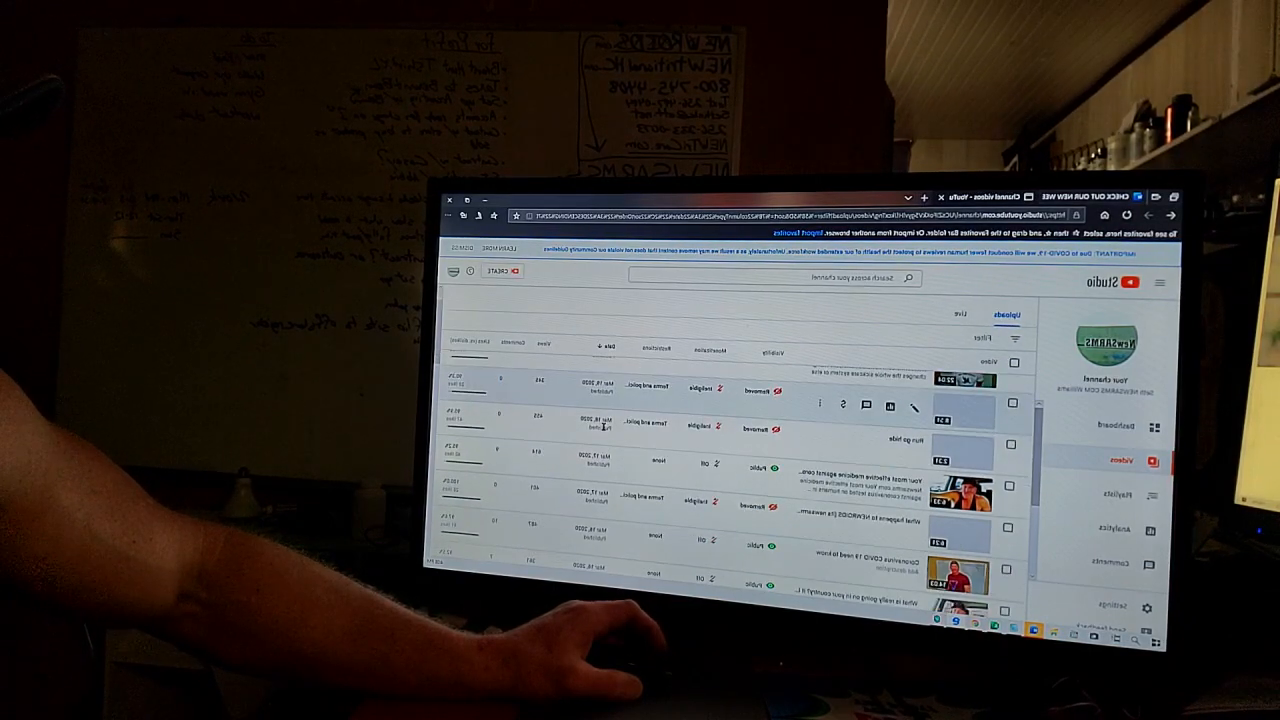
scroll(down, 3)
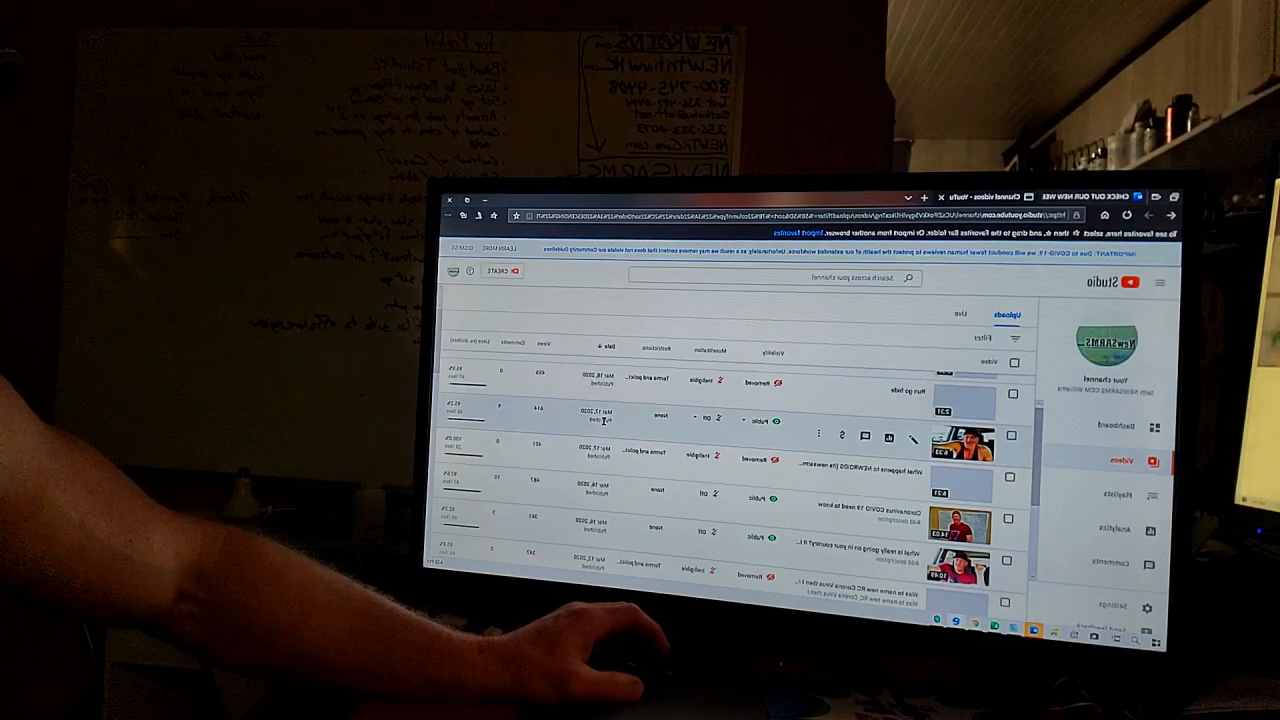
scroll(down, 3)
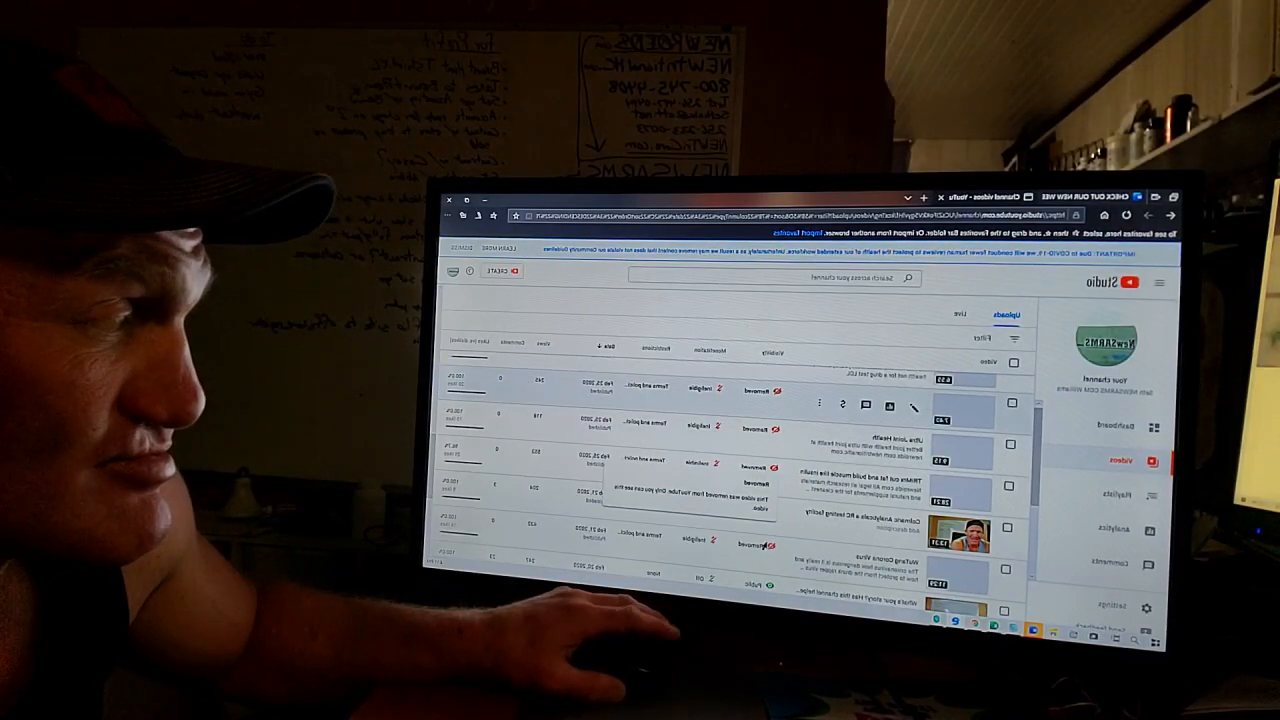
scroll(down, 3)
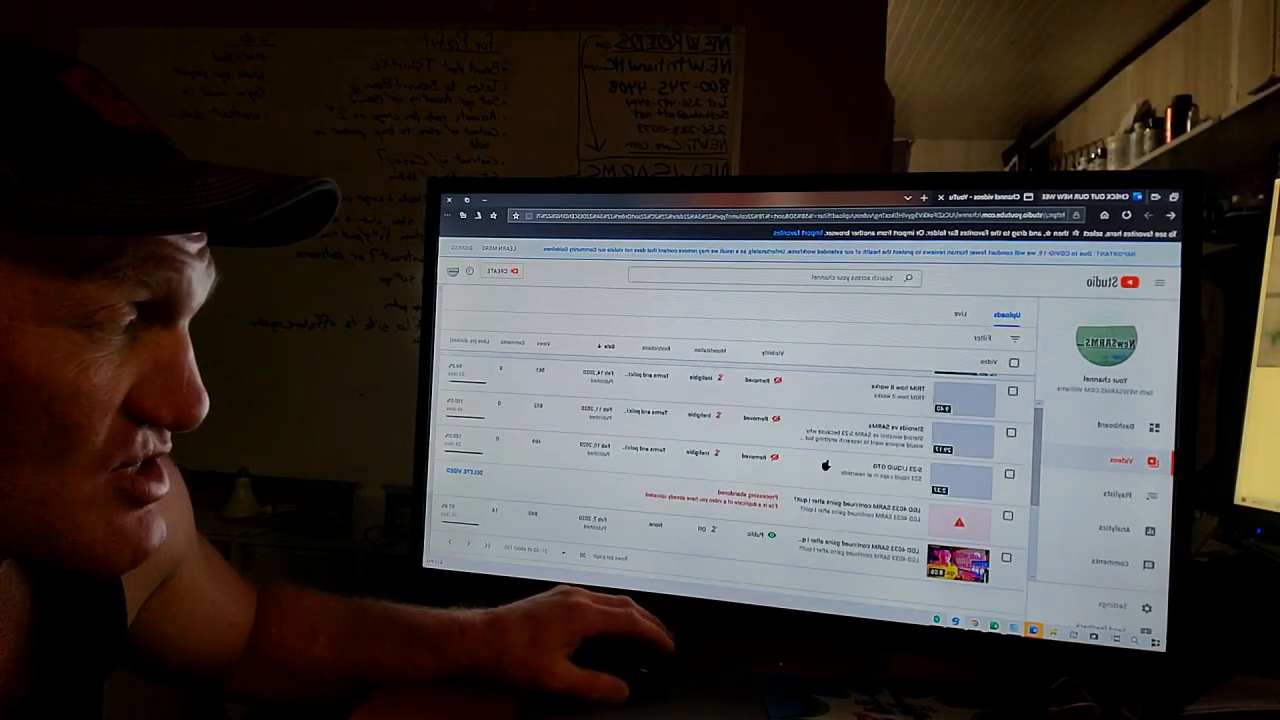